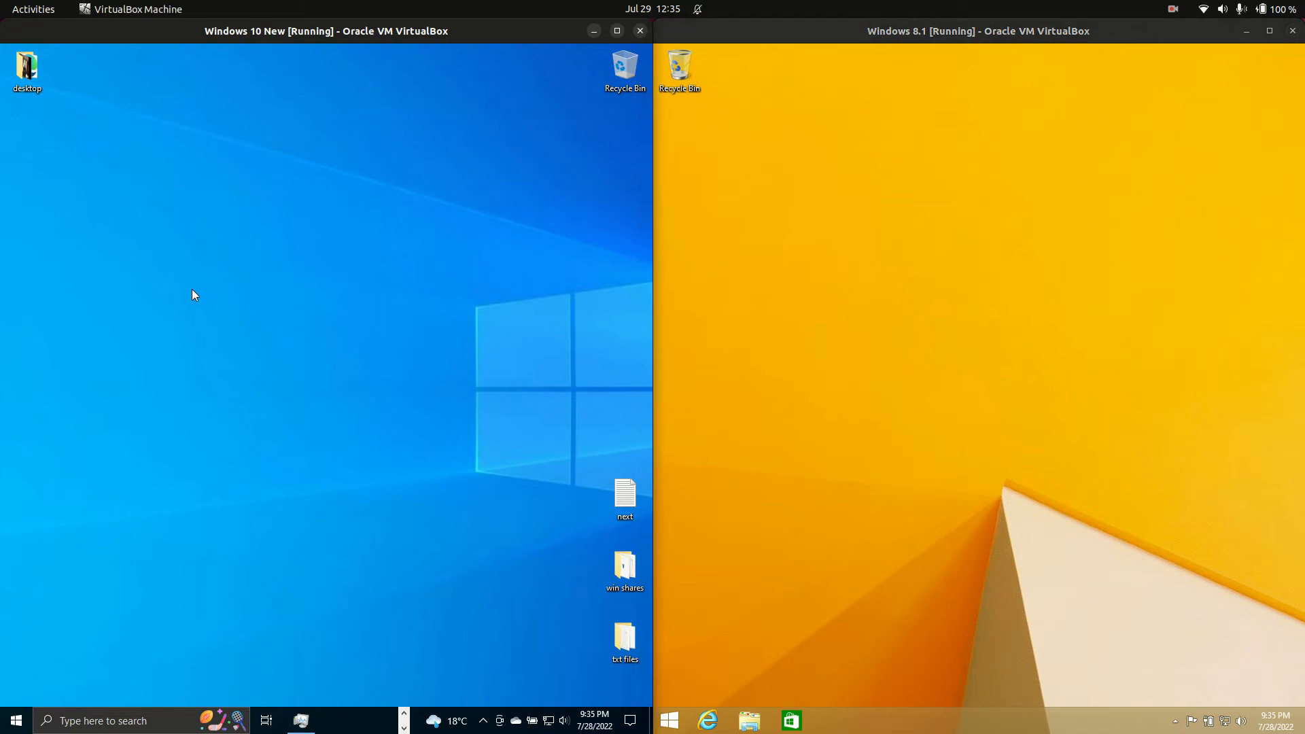
mouse_move(537, 573)
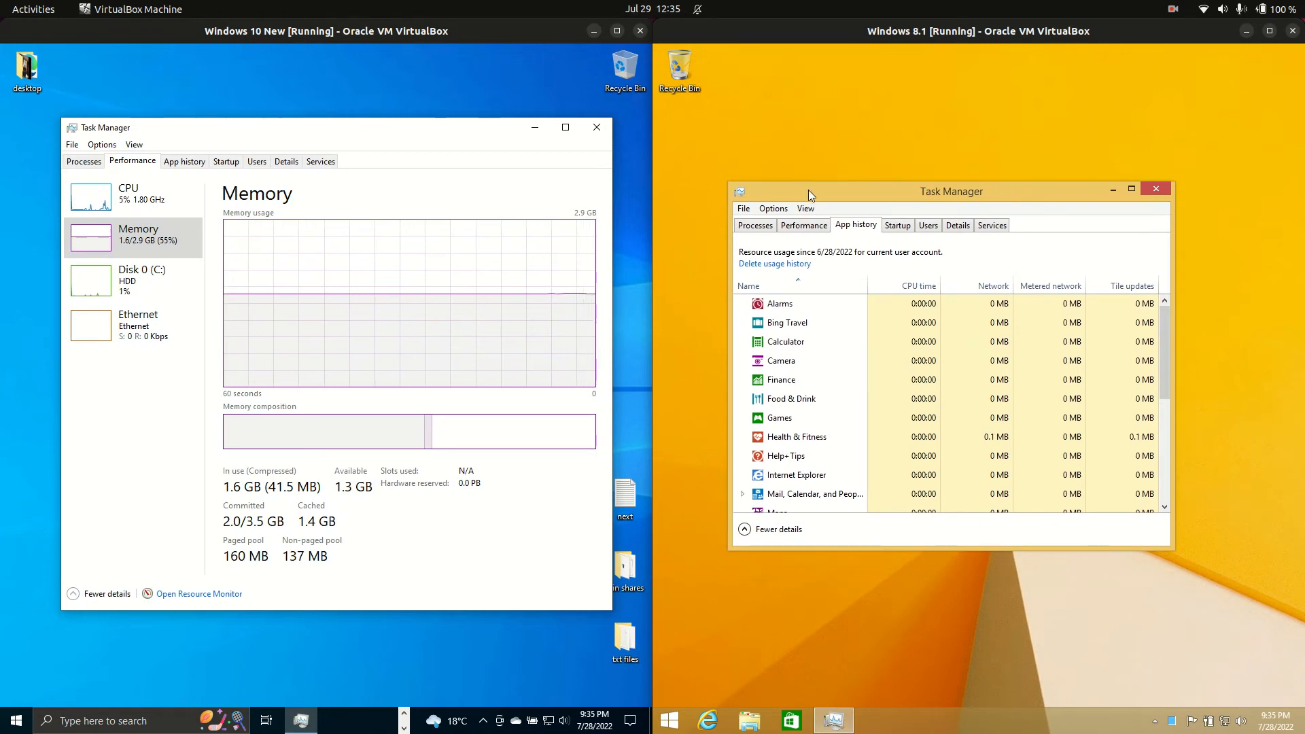
Show Performance memory statistics in the Windows 8.1 Task Manager, matching the Windows 10 view
left_click(802, 224)
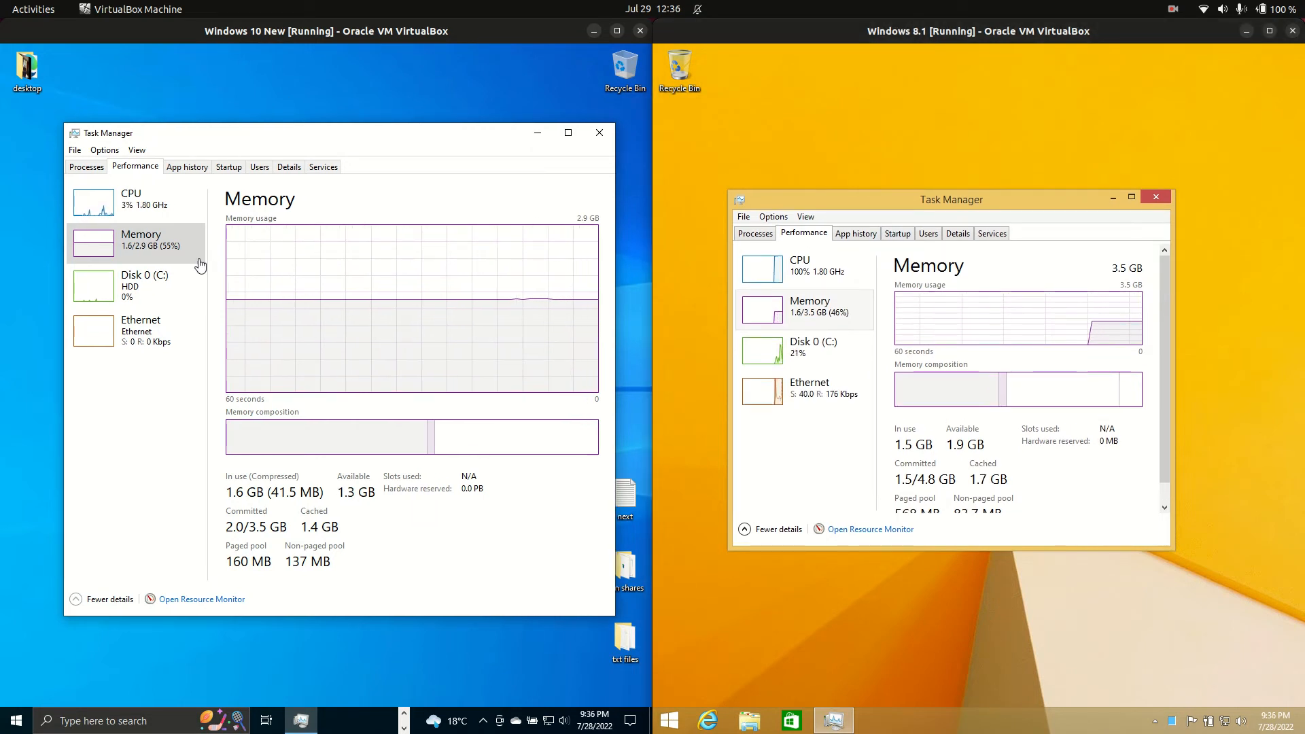
left_click_drag(341, 132, 341, 121)
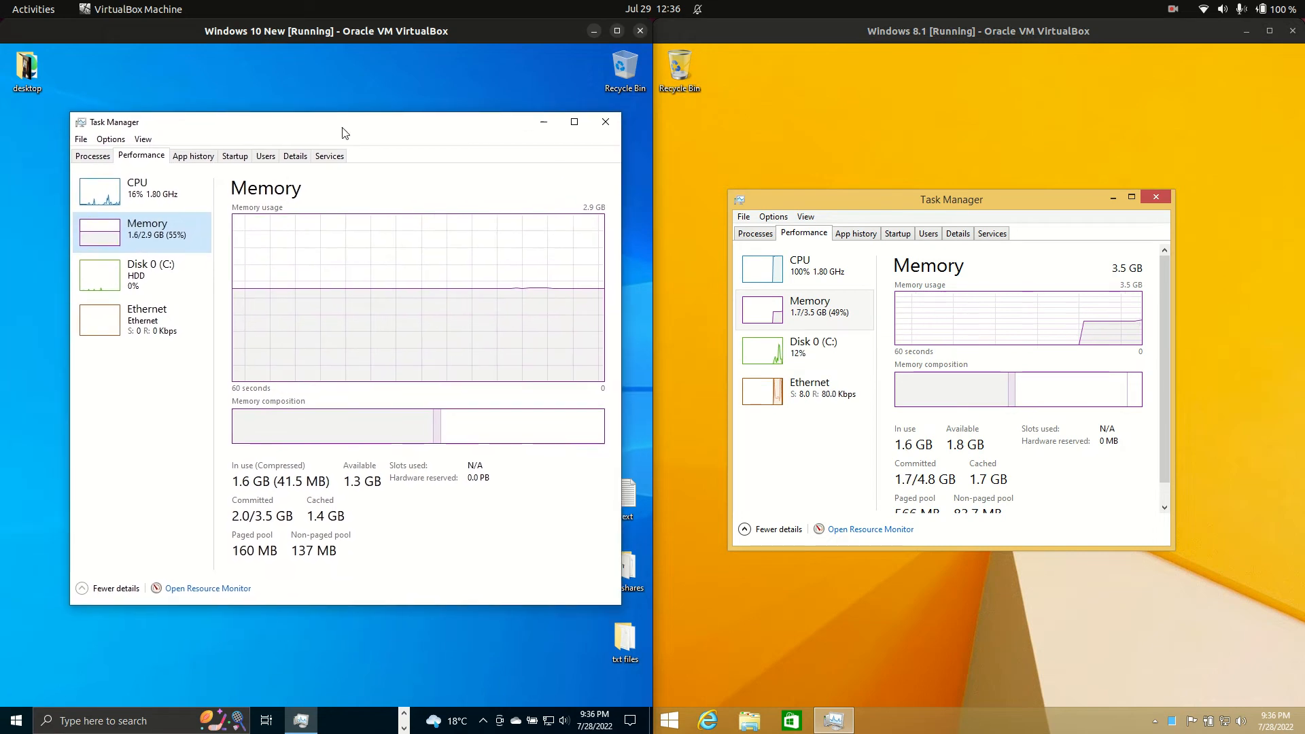